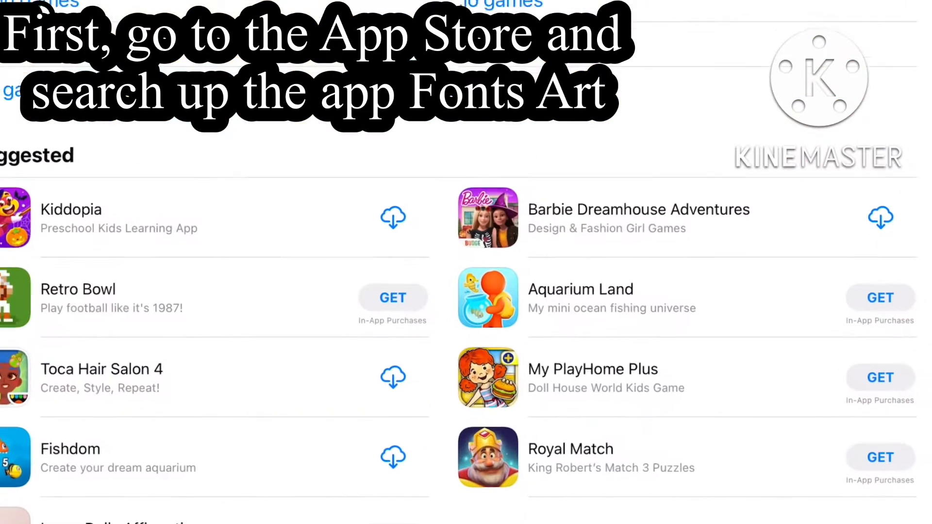
- Scroll the Fonts Art: Keyboard Font app page, which shows an update available
{"action": "scroll", "scroll_direction": "up", "scroll_amount": 3}
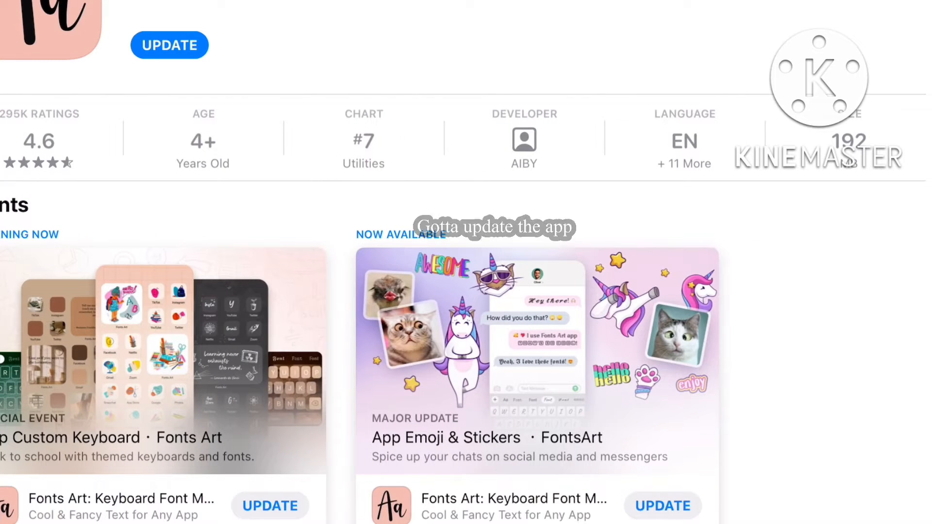
- Update the Fonts Art keyboard app from its App Store page
{"action": "left_click", "coordinate": [169, 45]}
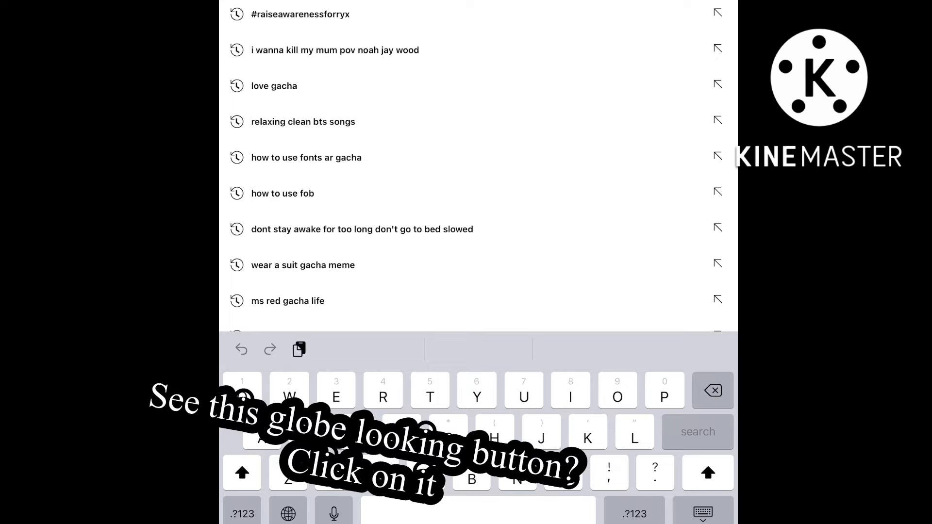
- Switch to the Fonts Art keyboard and browse its Symbols collection for heart, music note, smiley
{"action": "left_click", "coordinate": [288, 513]}
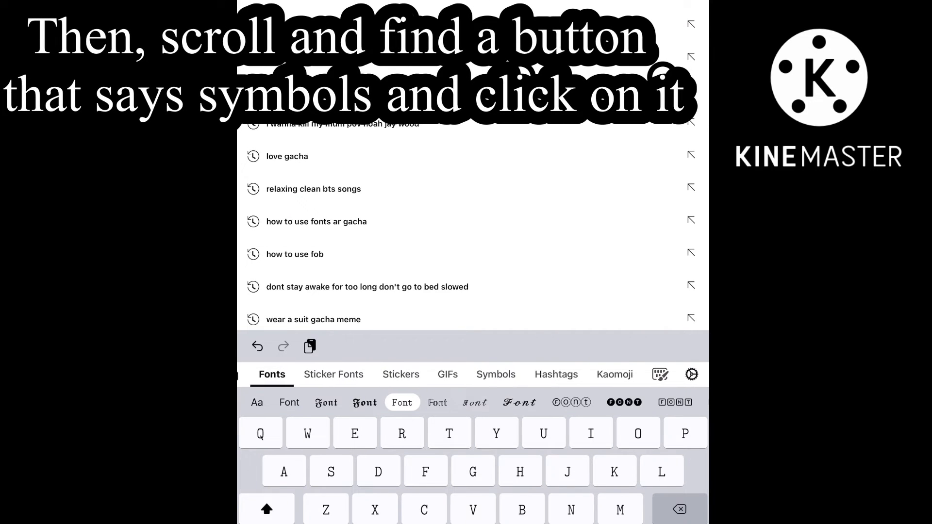
{"action": "left_click", "coordinate": [496, 374]}
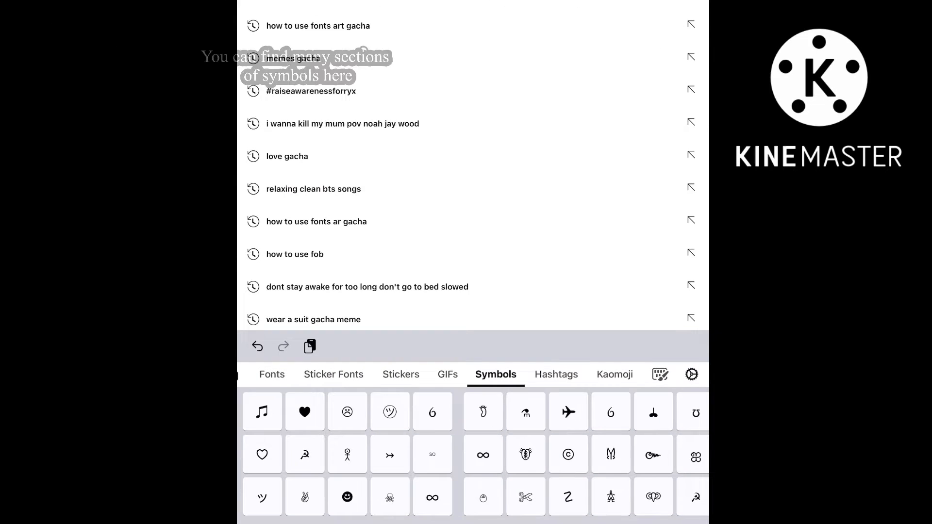
{"action": "scroll", "scroll_direction": "left", "scroll_amount": 3}
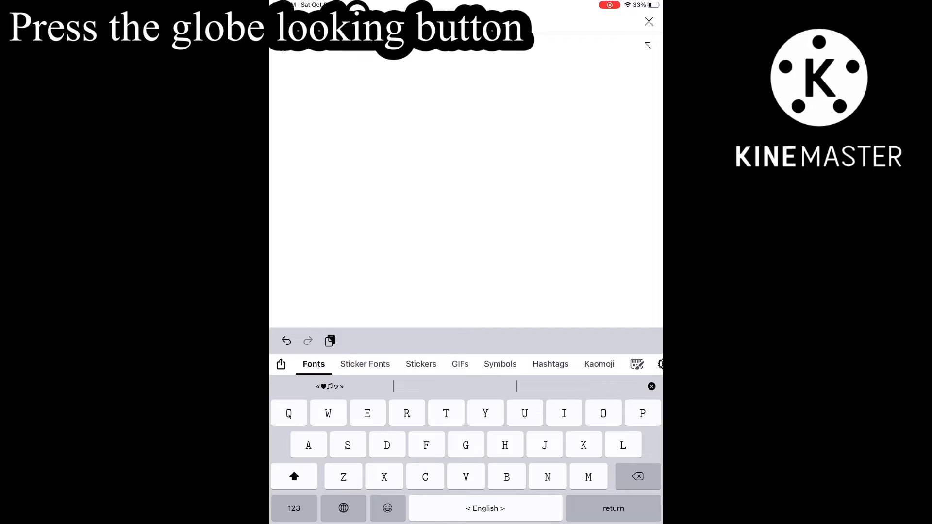
- Return to the standard keyboard and type 'brownie bite' after the symbols
{"action": "left_click", "coordinate": [343, 508]}
{"action": "type", "text": " brownie"}
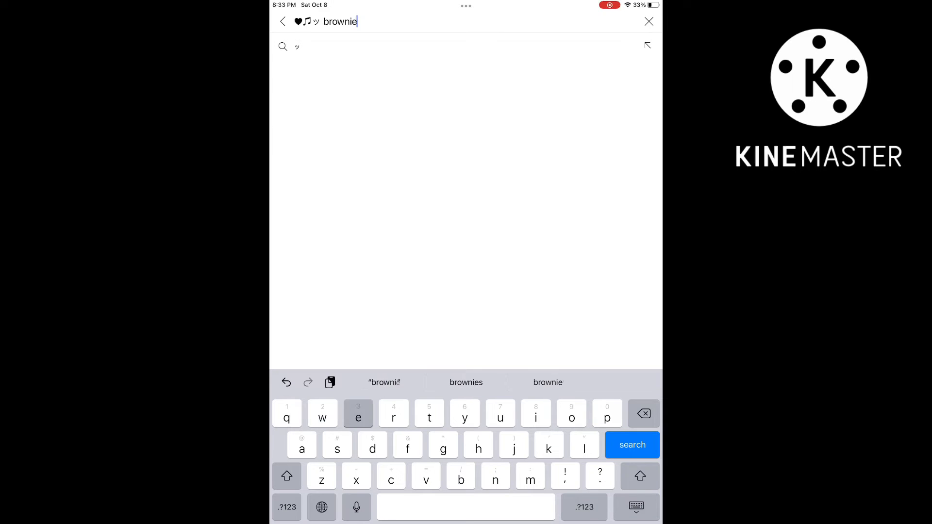
{"action": "type", "text": "bite"}
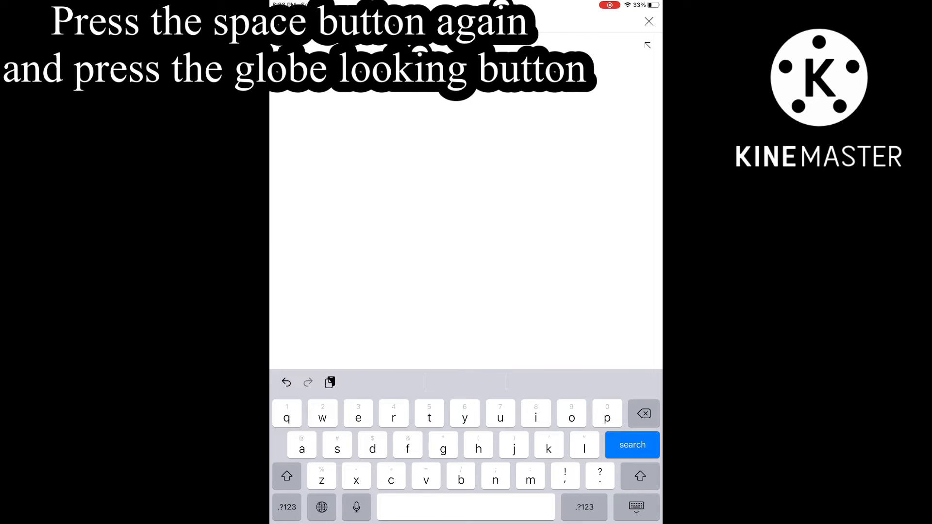
- Add another Fonts Art symbol to the brownie bite search and scroll the results
{"action": "left_click", "coordinate": [322, 507]}
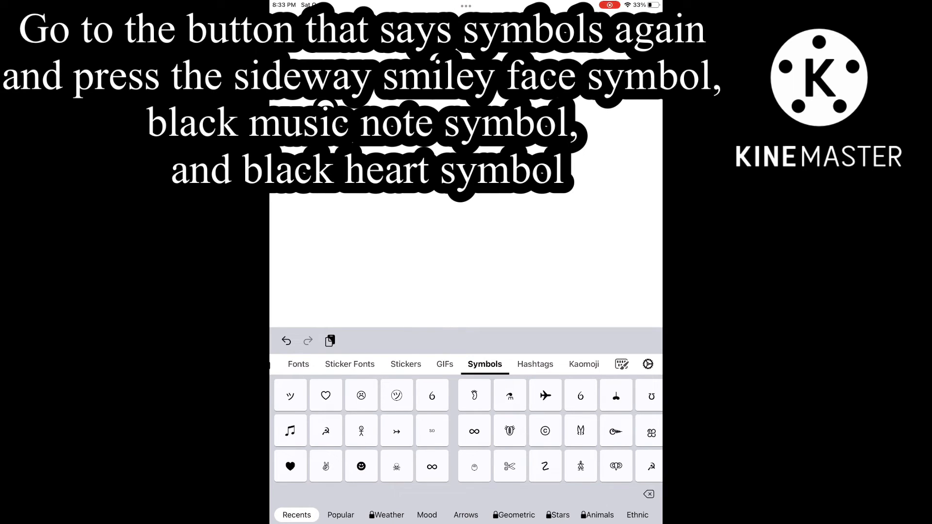
{"action": "left_click", "coordinate": [301, 364]}
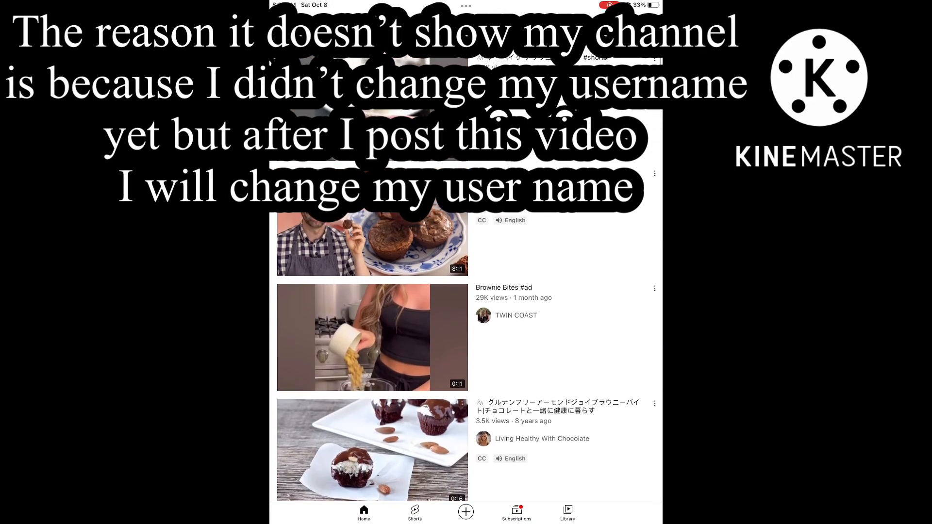
{"action": "scroll", "scroll_direction": "up", "scroll_amount": 3}
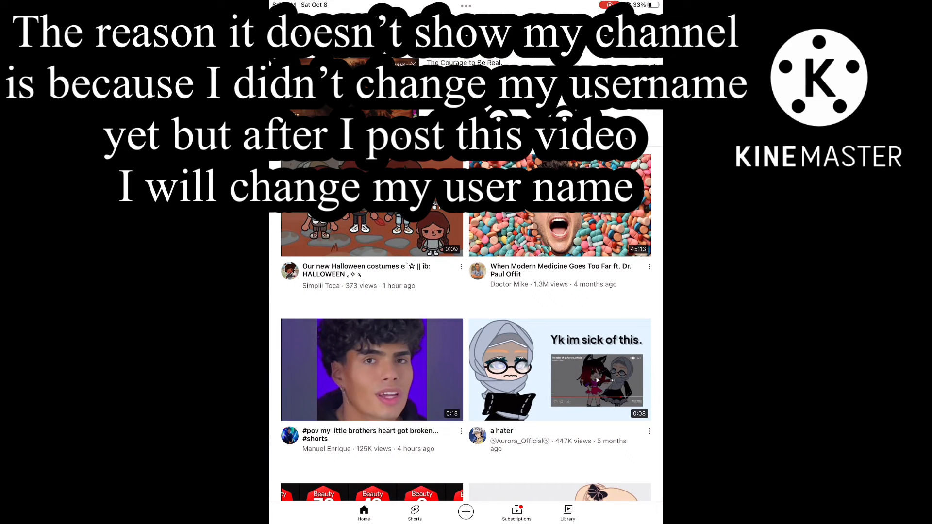